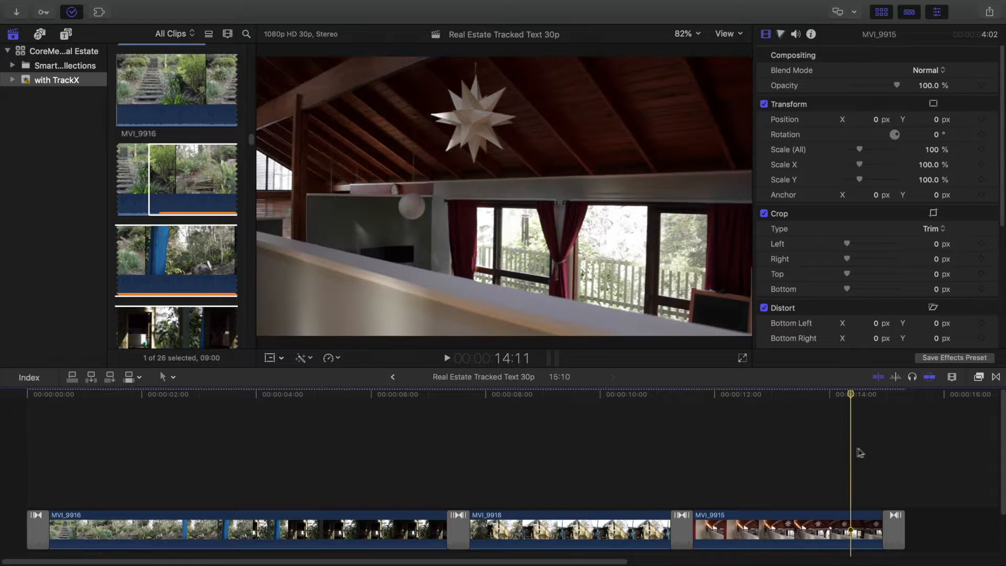
Step: Drag the C2 TrackX Track Text generator above clip MVI_9915 at the end of the timeline
left_click(68, 34)
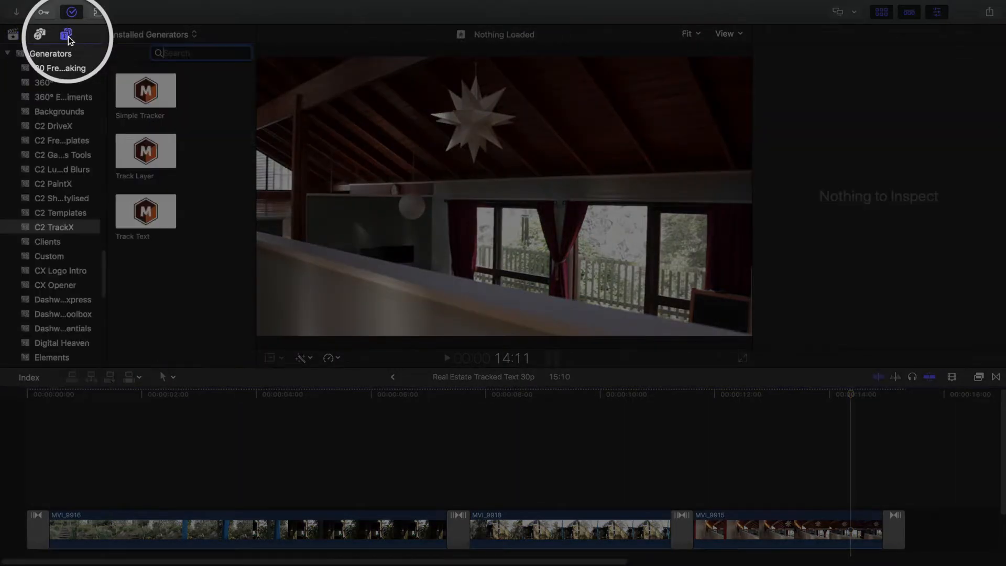
left_click(55, 226)
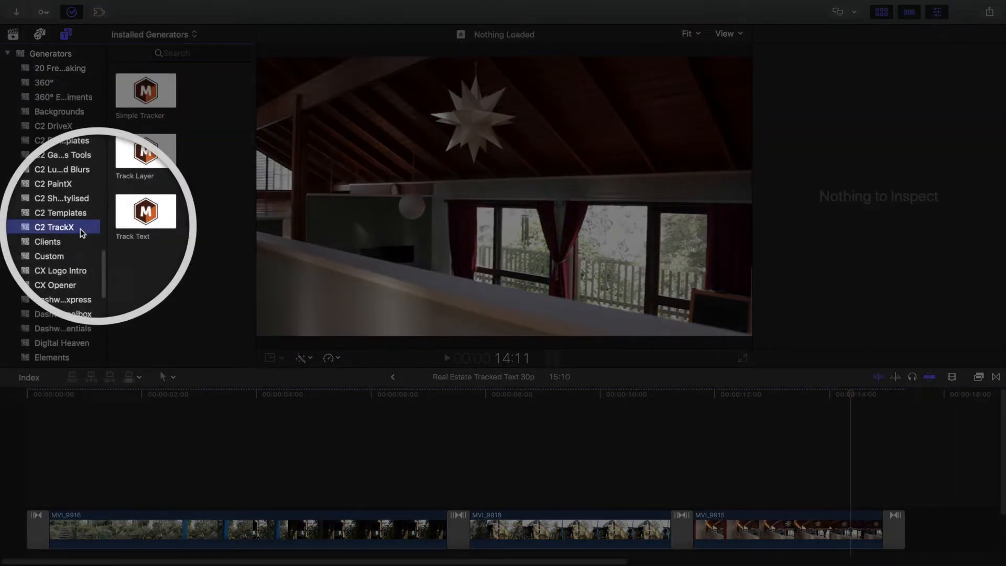
left_click(144, 210)
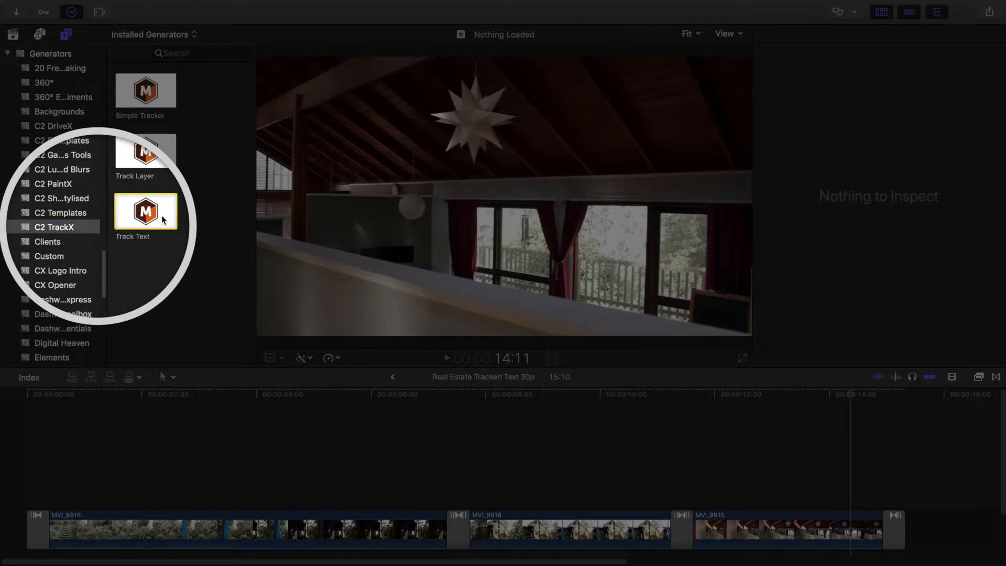
left_click_drag(144, 211, 852, 475)
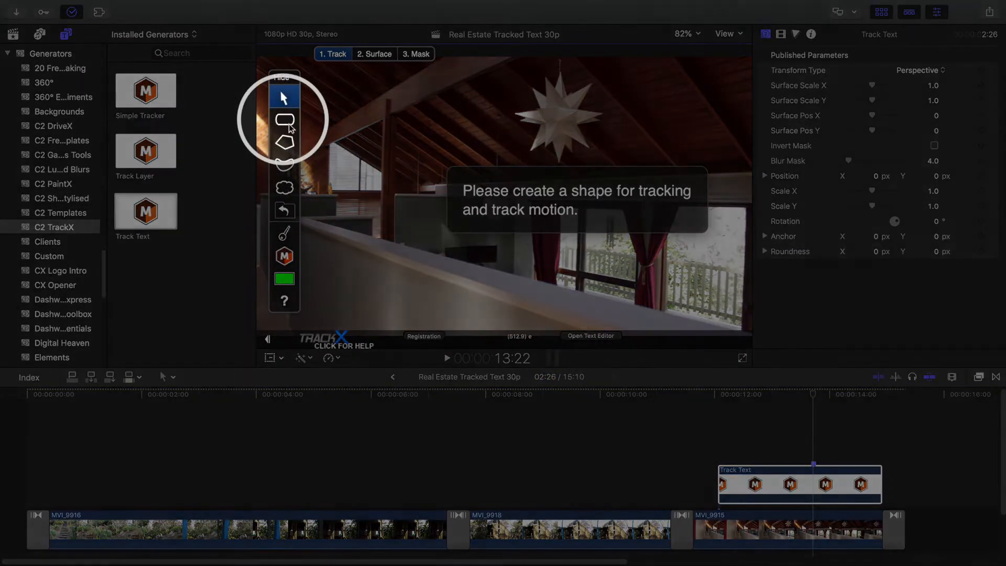
Step: Draw a rectangular tracking shape around the star lamp, track backward, and dismiss the out-of-frame alert
left_click(284, 119)
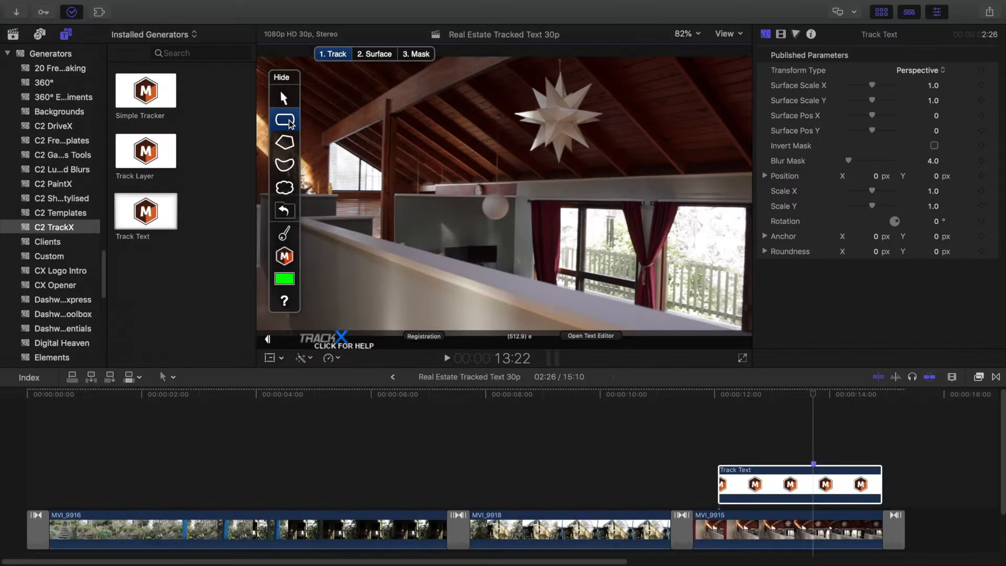
left_click(284, 119)
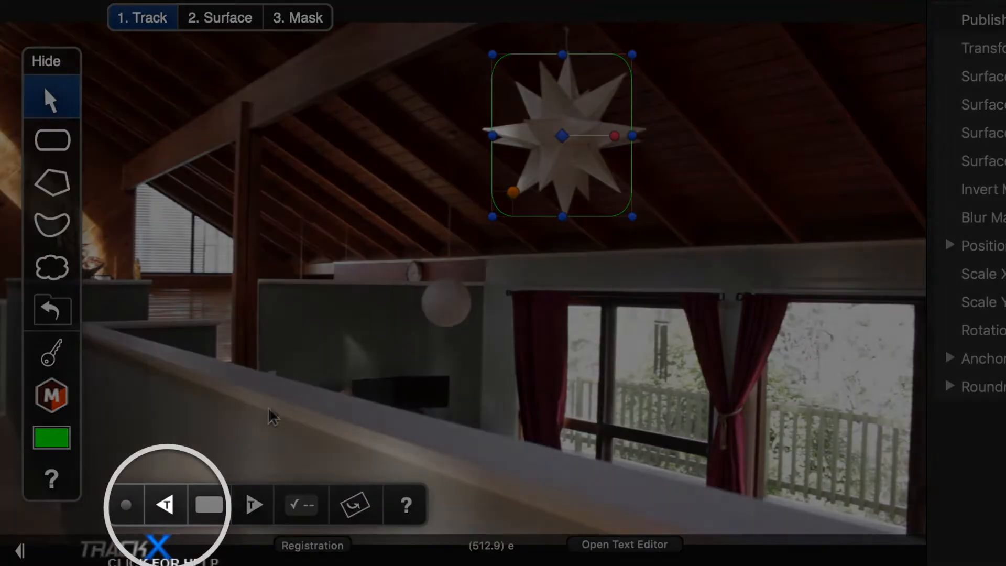
left_click(165, 504)
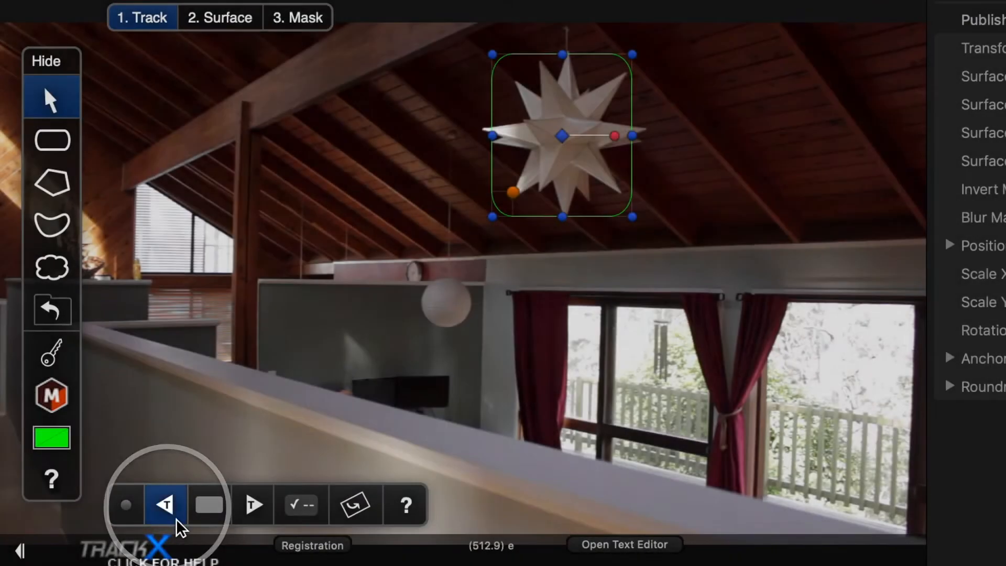
left_click(165, 503)
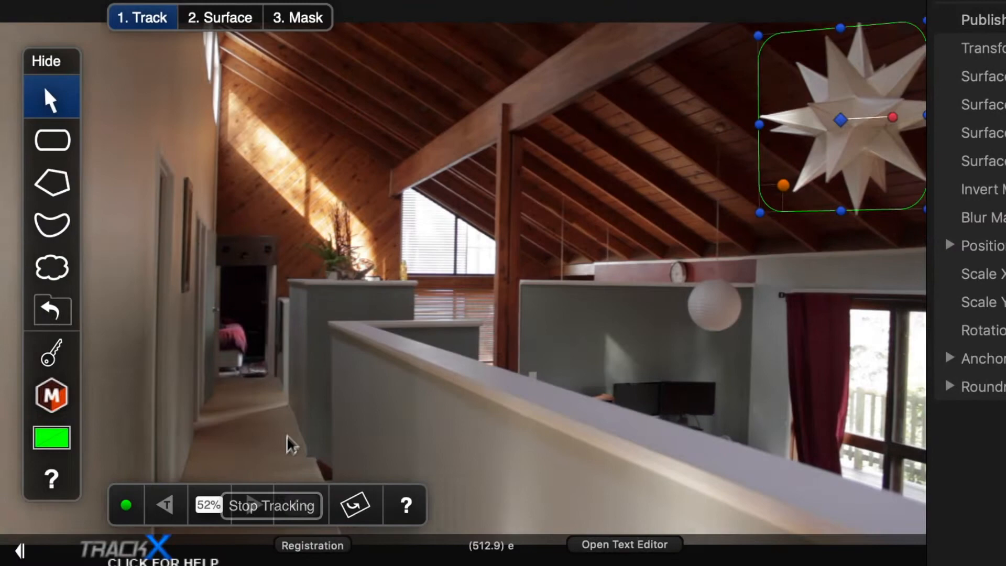
left_click(272, 505)
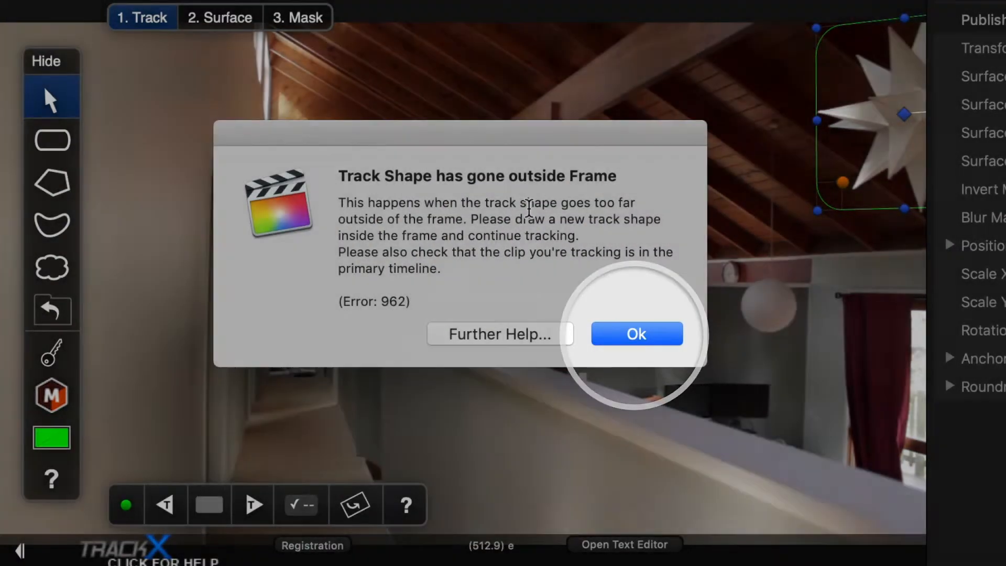
left_click(635, 333)
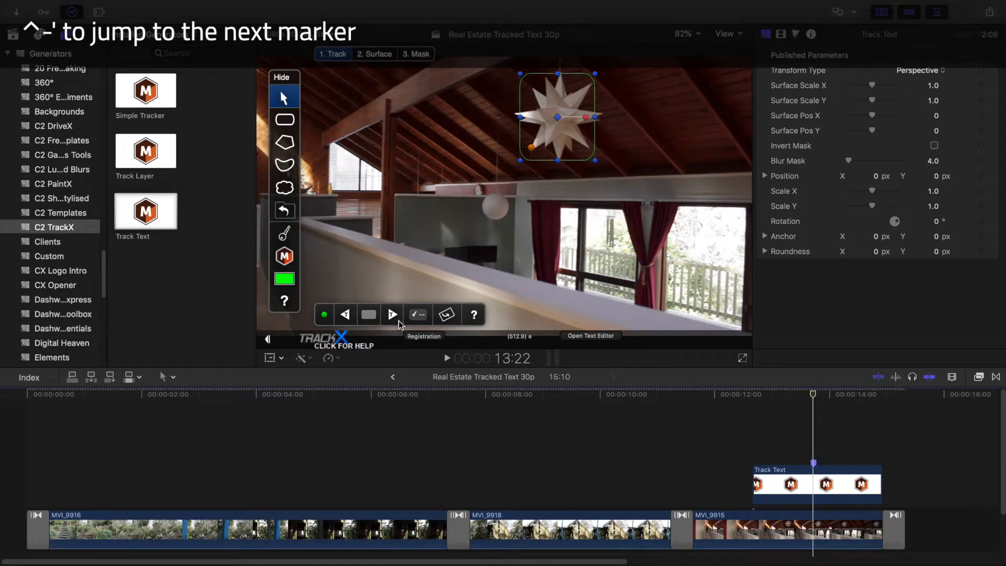
Step: From the start frame, track the star lamp forward to the end of the clip
left_click(392, 315)
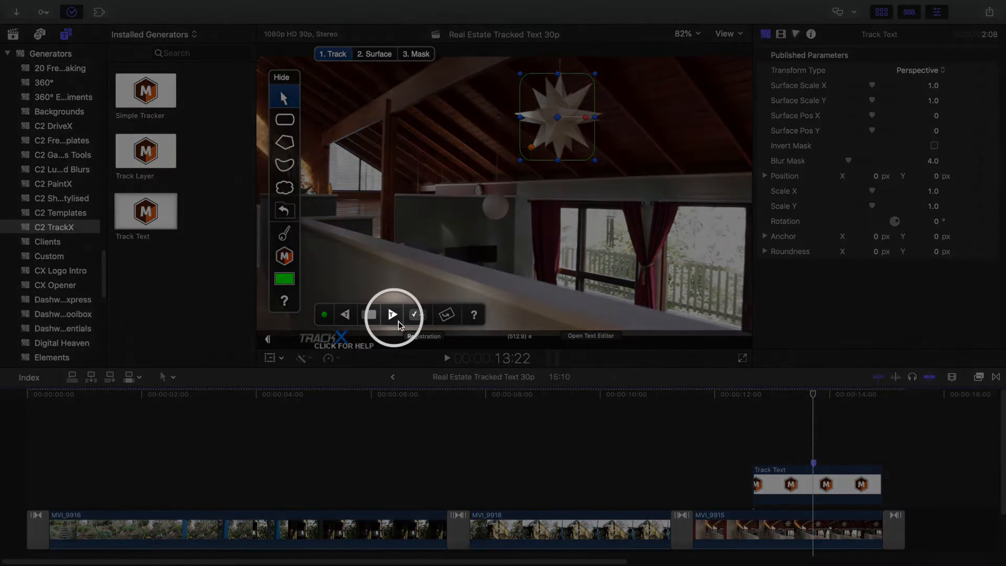
left_click(392, 313)
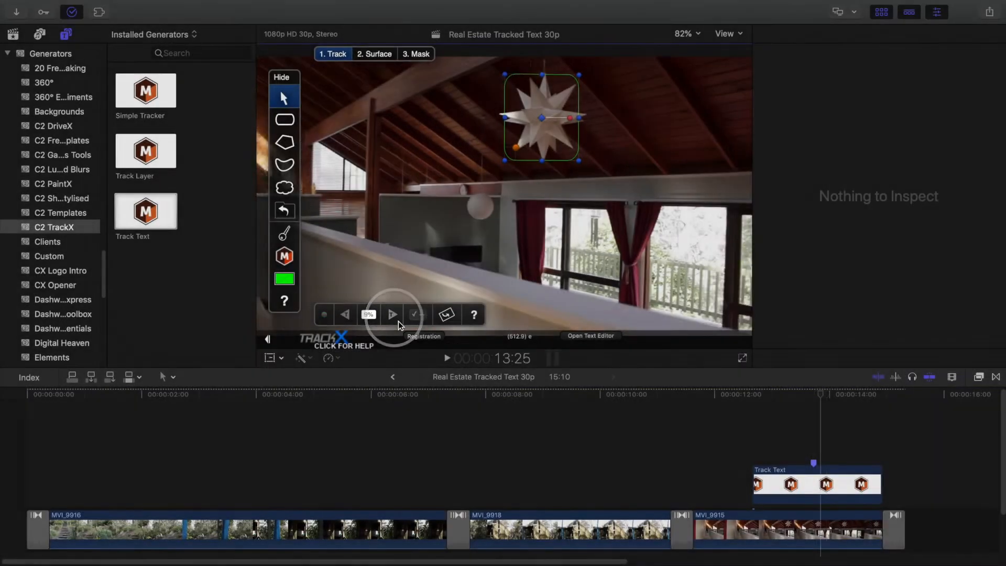
left_click(391, 314)
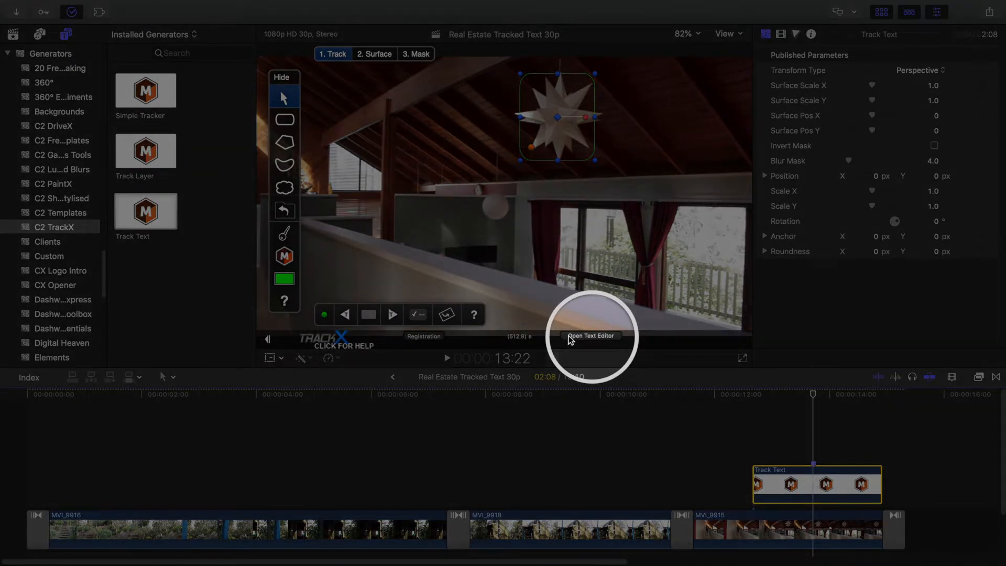
Step: Enter the title text 'High ceilings' in shadowed Avenir Next Bold
left_click(588, 335)
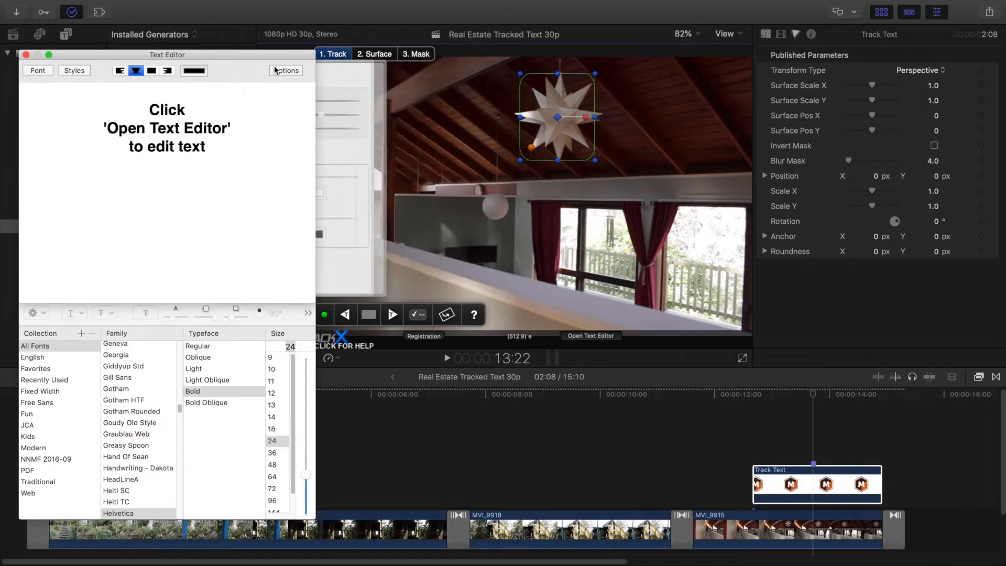
left_click(285, 70)
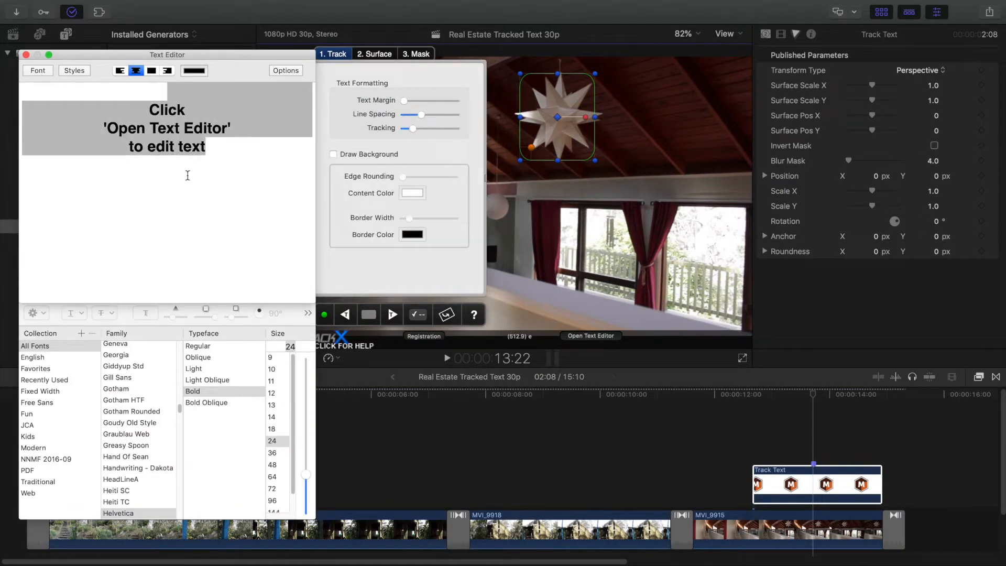
type("High ceil")
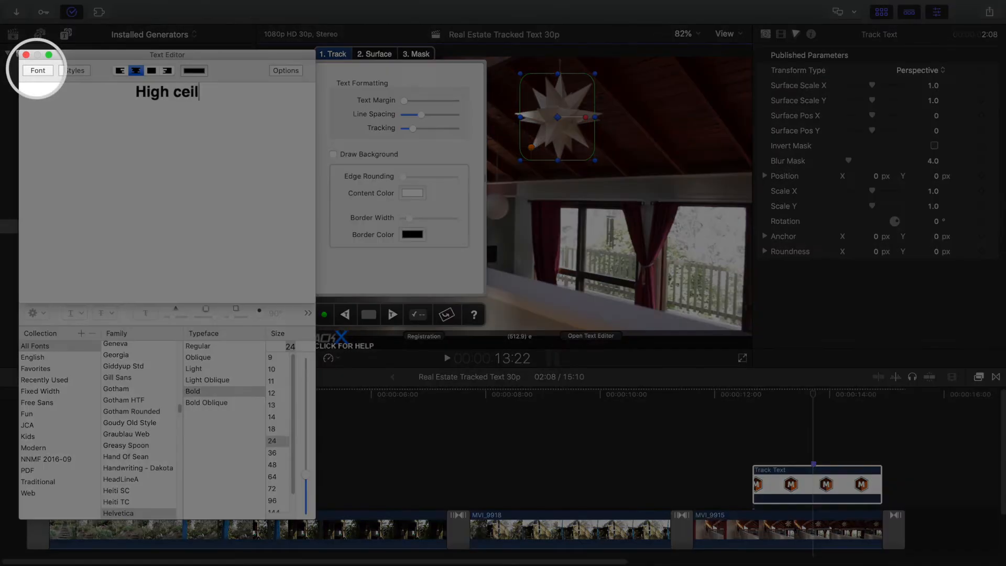
type("ings")
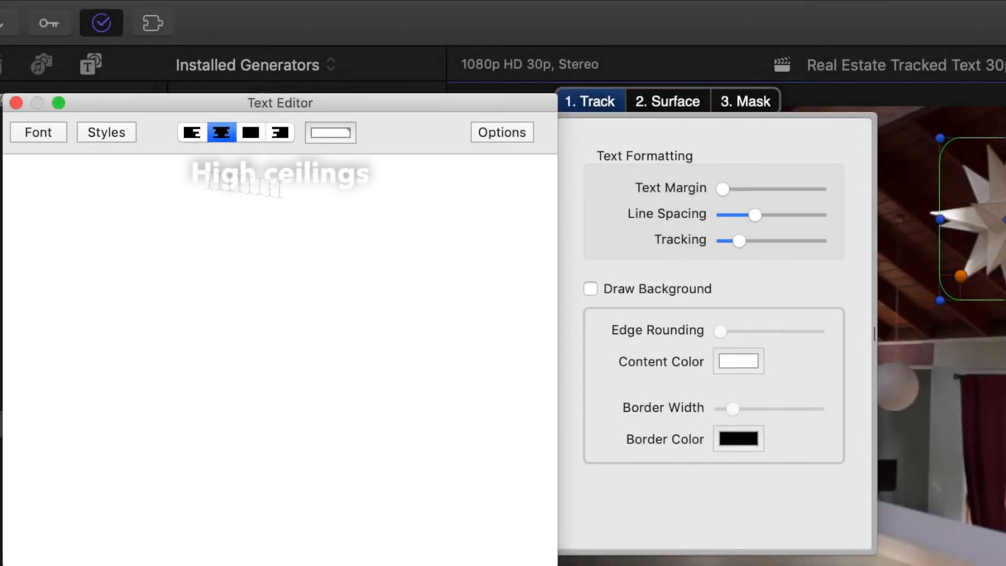
Step: Save the current text look as favourite style 'Avenir 24pt Shadow'
left_click(106, 132)
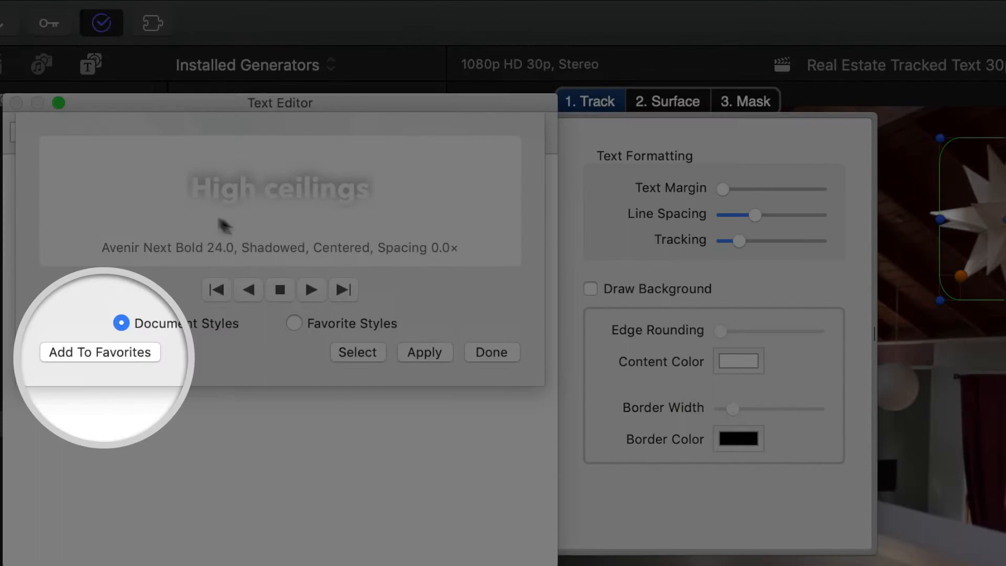
mouse_move(157, 369)
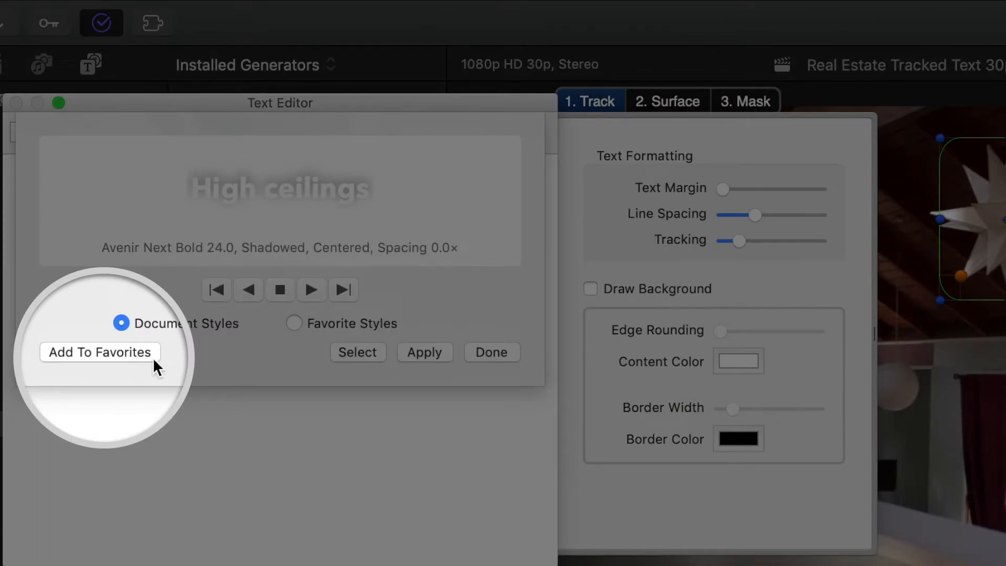
left_click(100, 352)
type("Avenir 24pt Shadow")
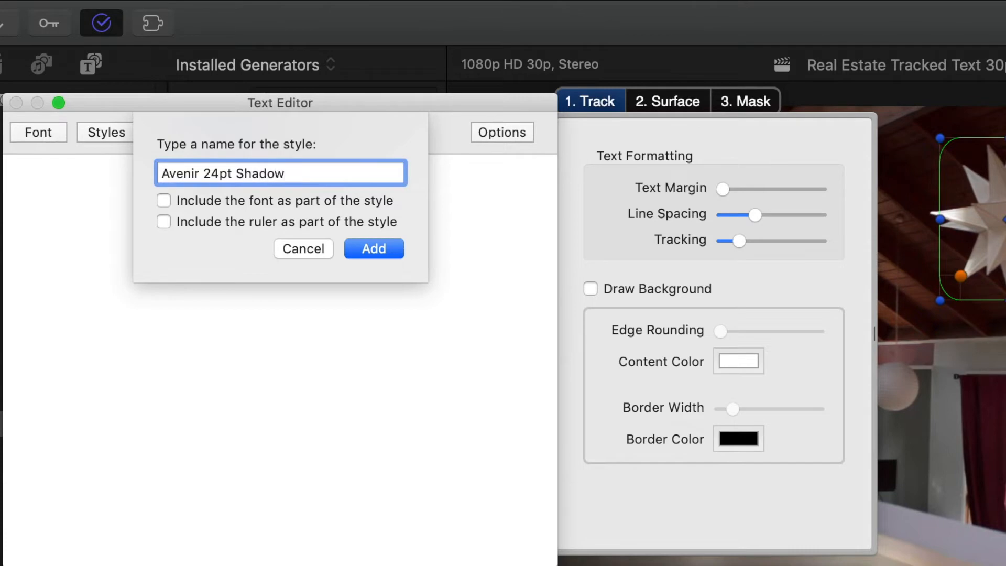
left_click(373, 250)
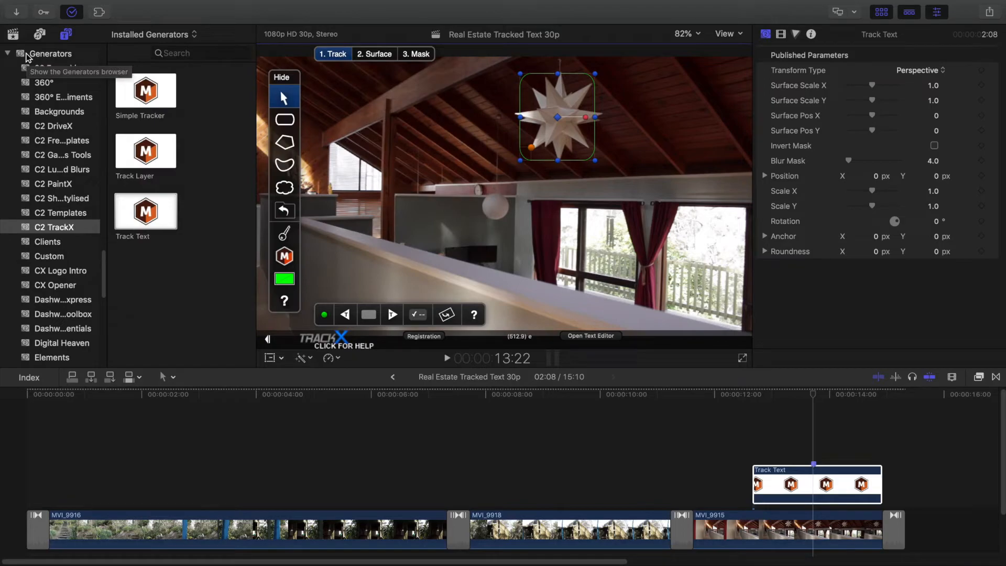
Step: Move the text surface off the star lamp to its left and reshape its lower-left corner
left_click(374, 53)
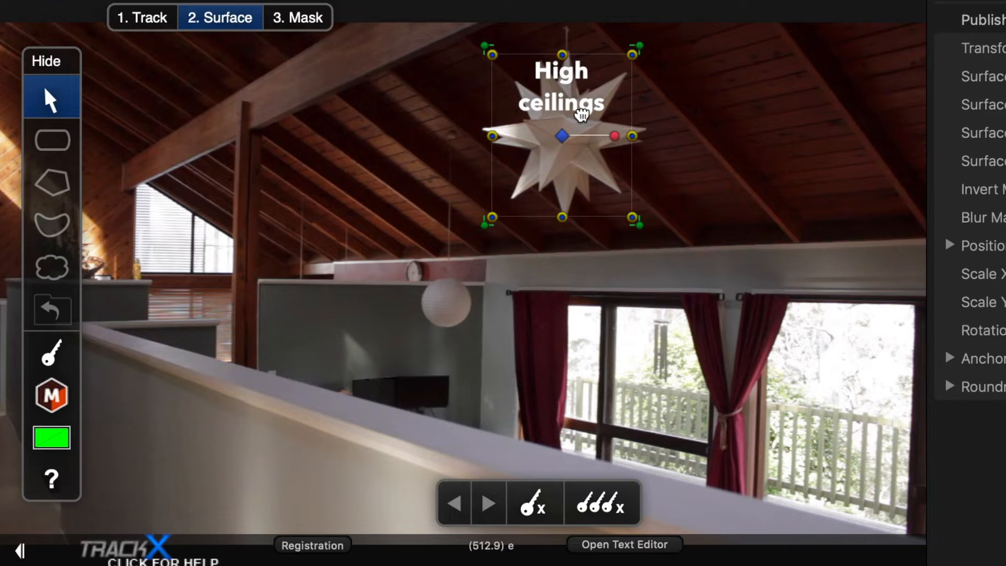
left_click_drag(560, 115, 398, 118)
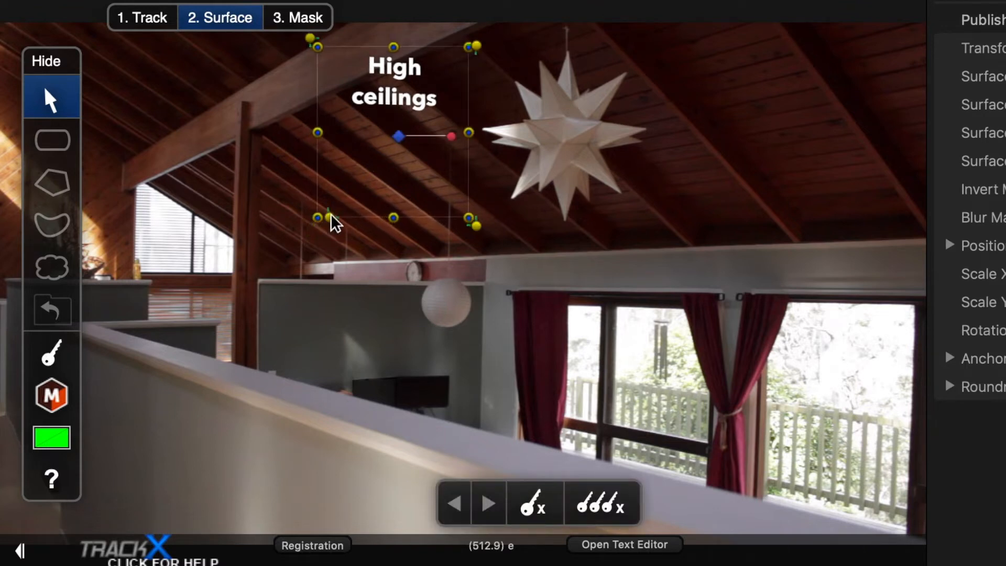
left_click_drag(329, 218, 311, 217)
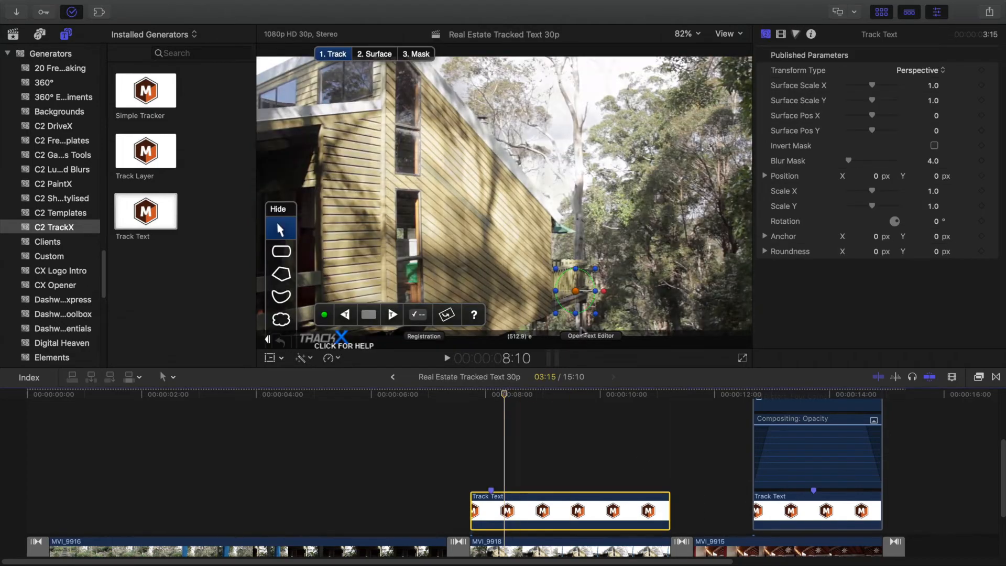
Step: Edit the second title to 'Beautiful bushland setting' and bring up the saved text styles
left_click(590, 335)
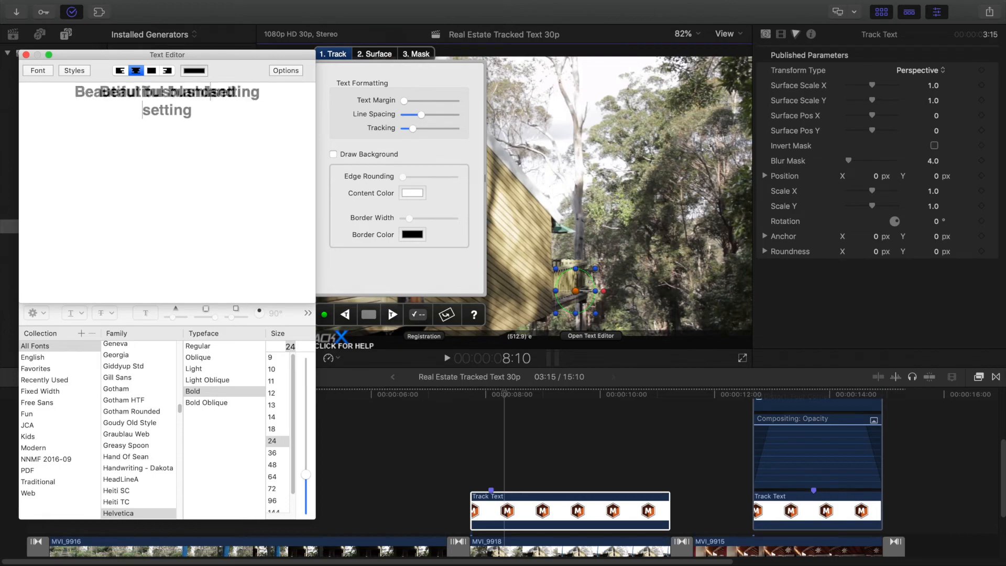
left_click(73, 70)
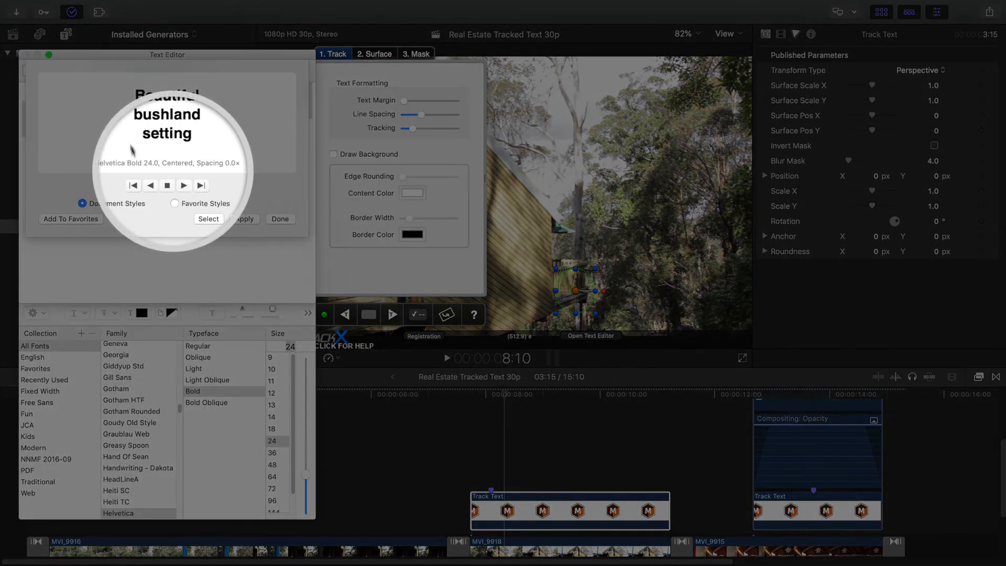